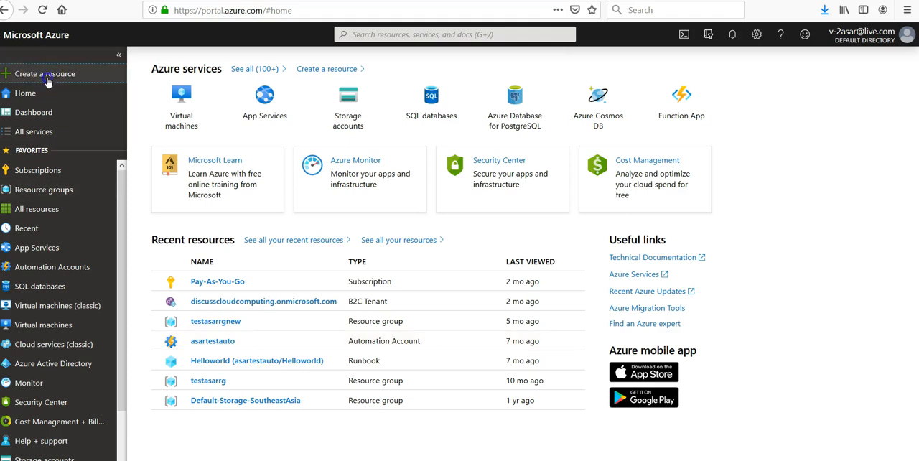
- Start a new resource and choose Function App from the Compute marketplace category
click(43, 73)
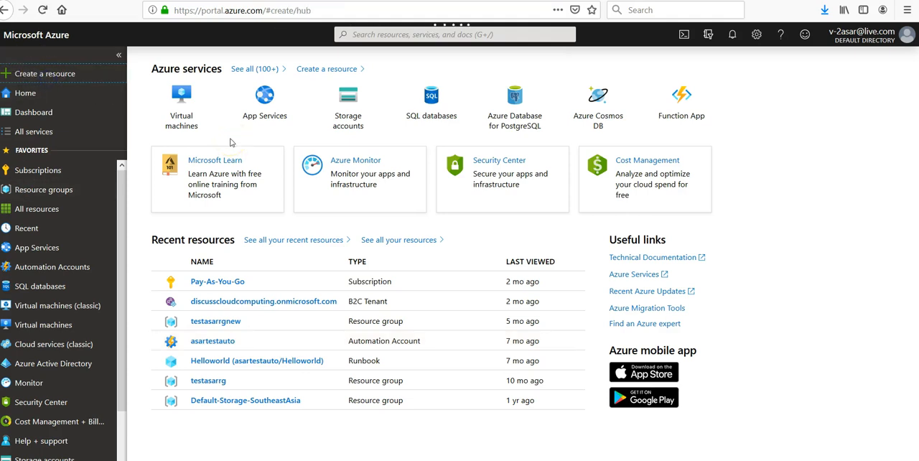
click(44, 73)
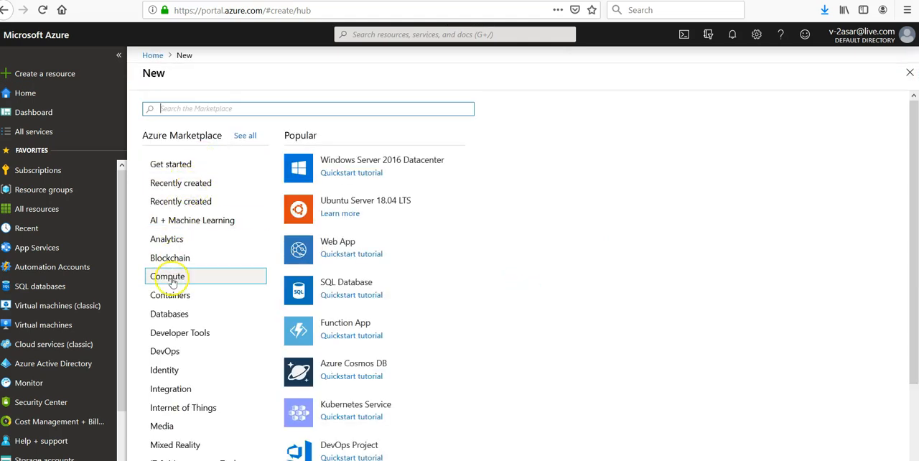
click(166, 275)
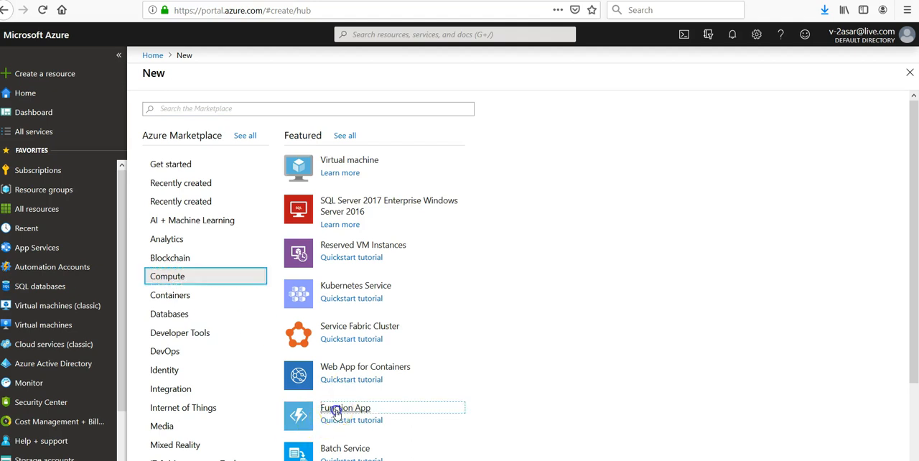
click(345, 407)
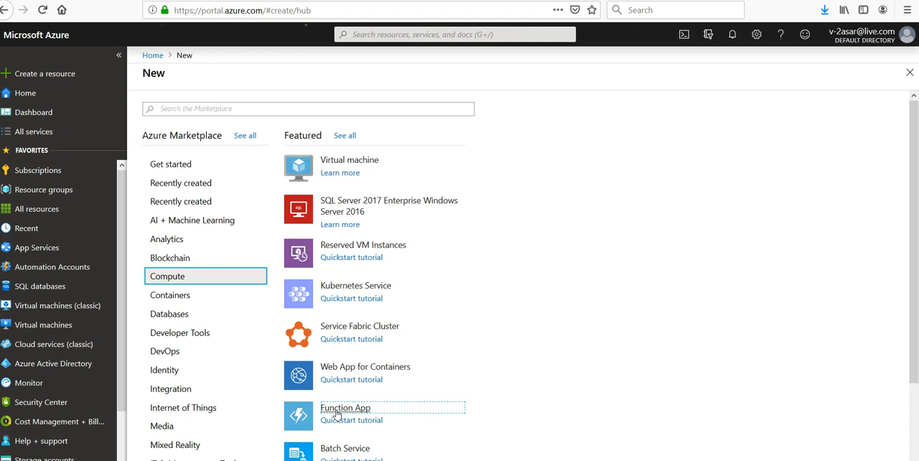
click(347, 408)
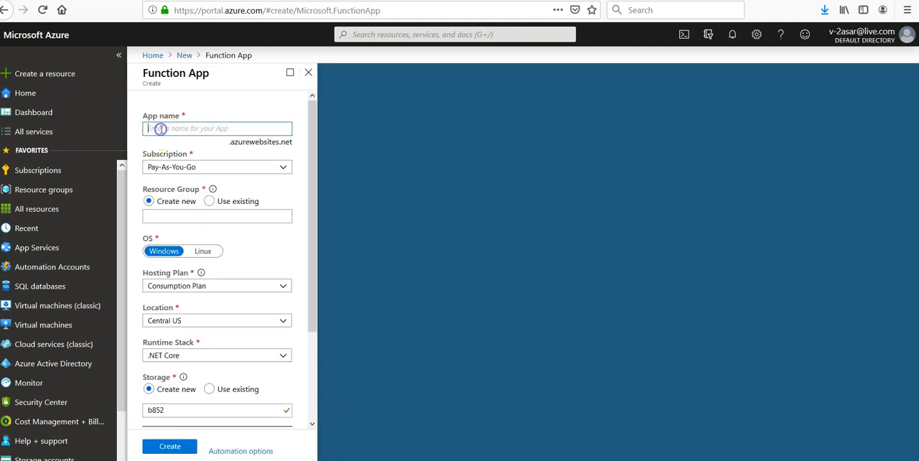
- Enter app name testasarfunctionapp and resource group name testasarfunctionapprg
text(testasarfunctionapp)
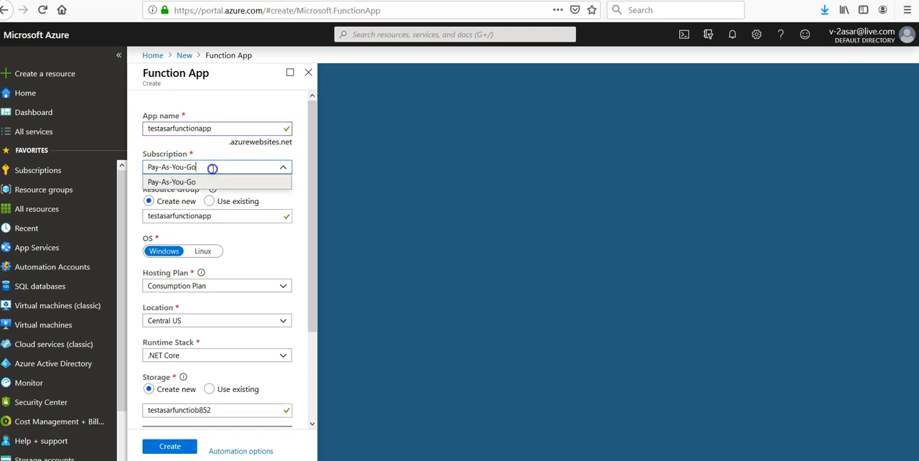
click(171, 181)
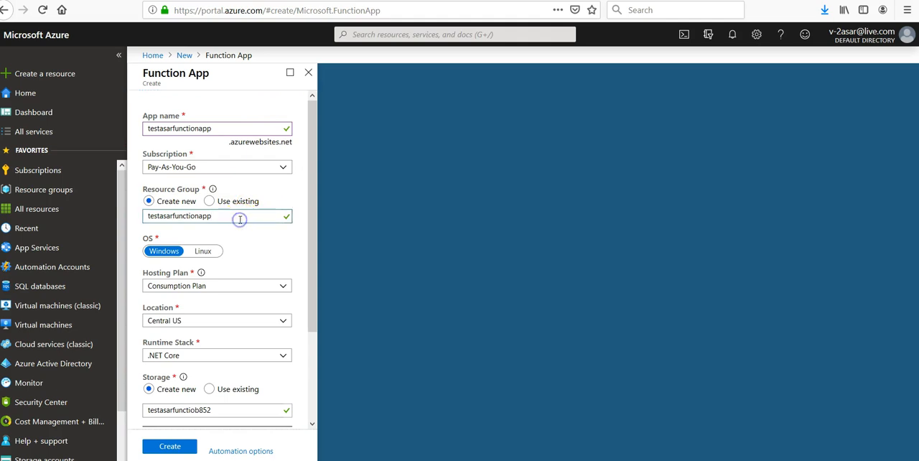
text(rg)
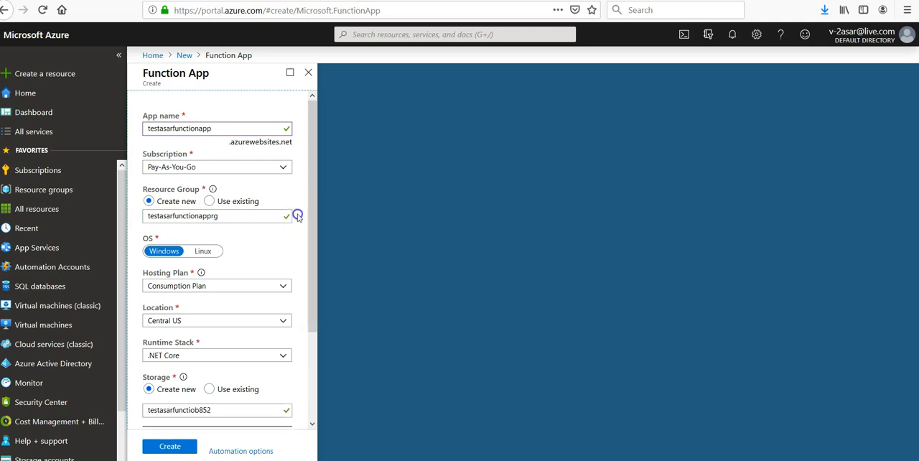
scroll(down, 3)
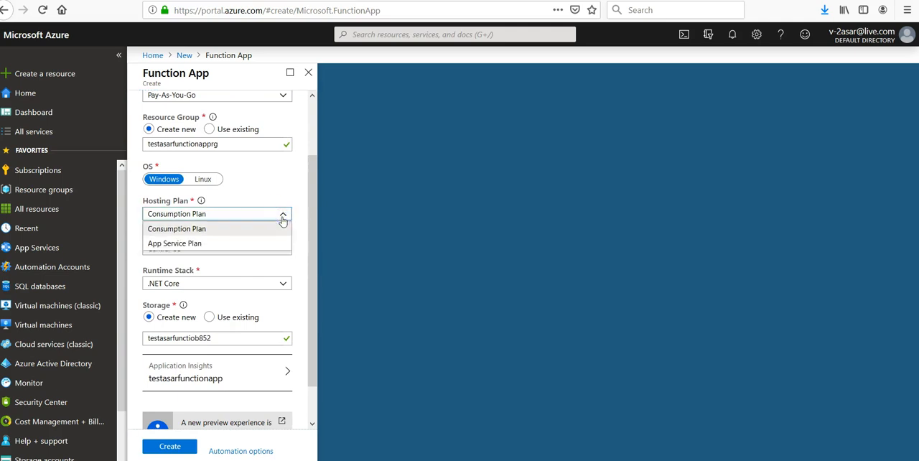
click(175, 229)
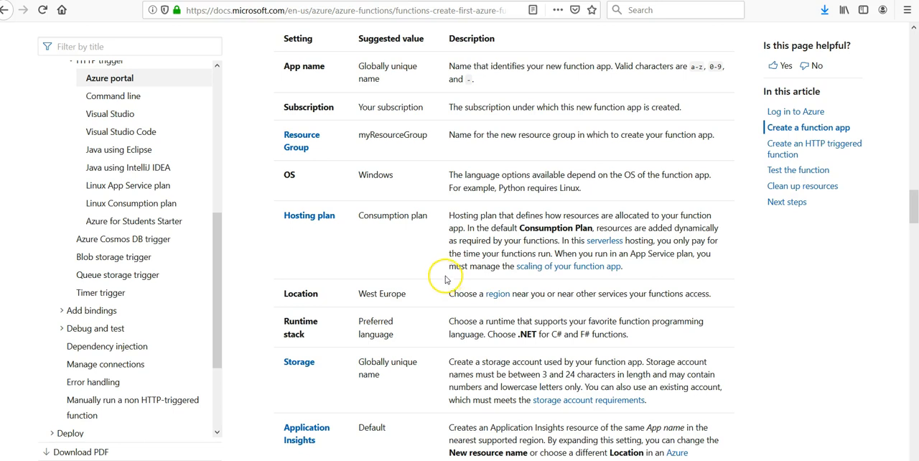
mouse_move(473, 253)
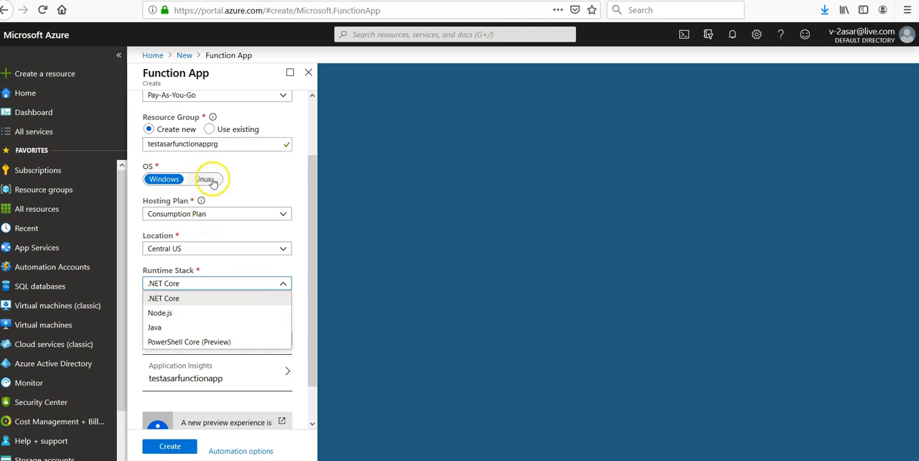
click(204, 178)
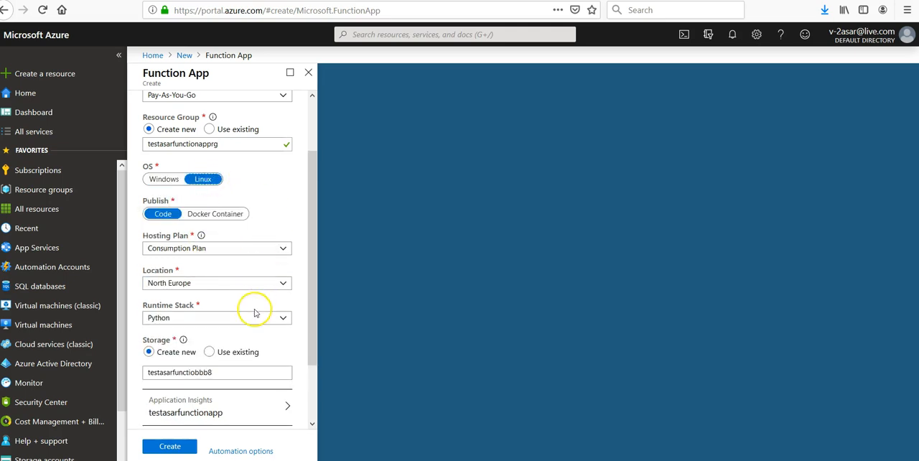
click(215, 318)
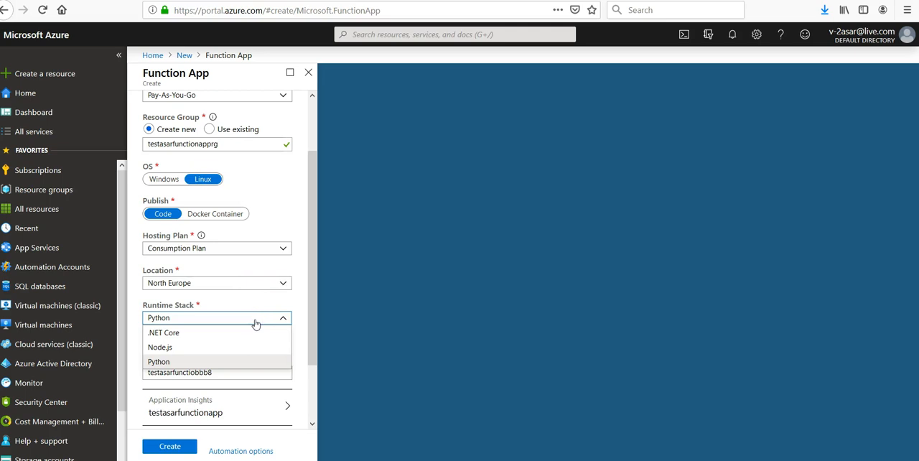
click(163, 179)
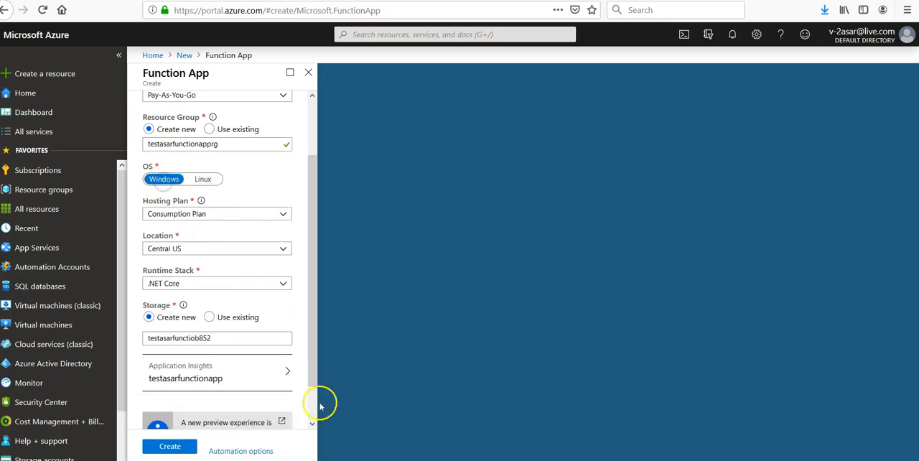
mouse_move(256, 235)
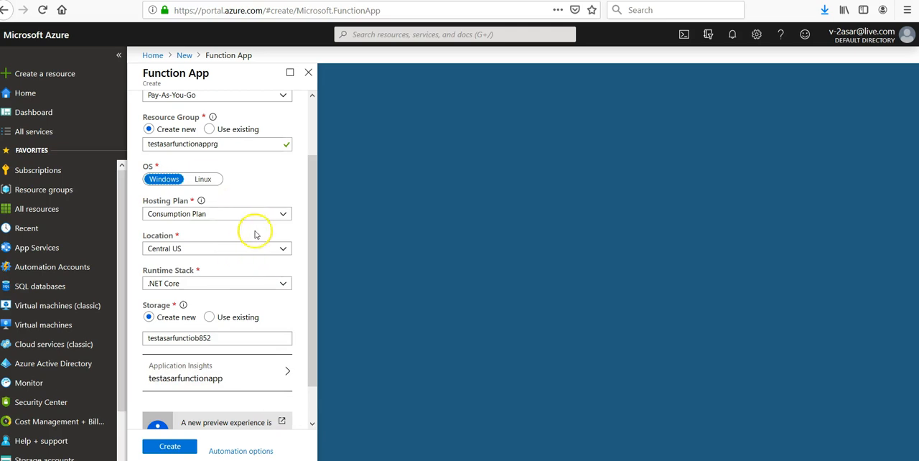
click(216, 284)
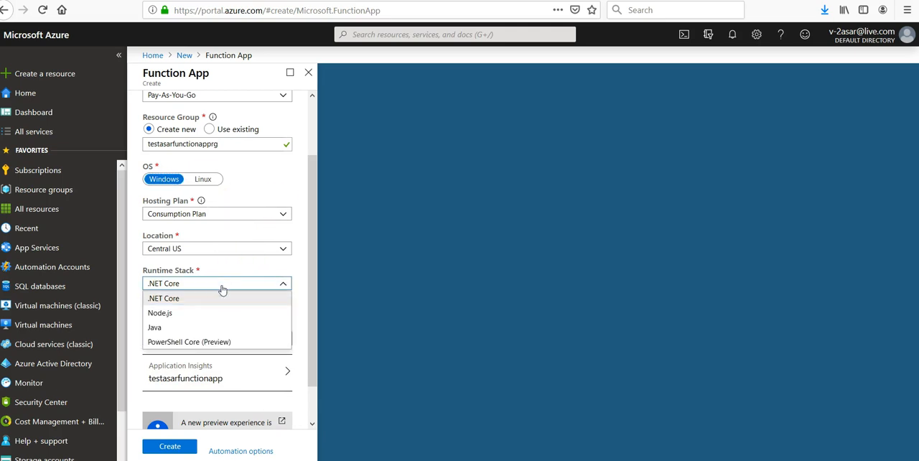
click(162, 299)
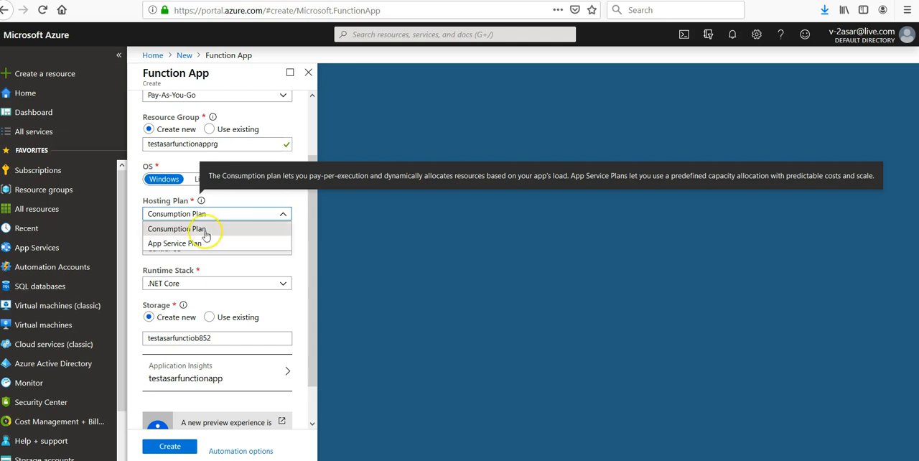
- Keep the Consumption Plan and change the location to Central India
click(185, 228)
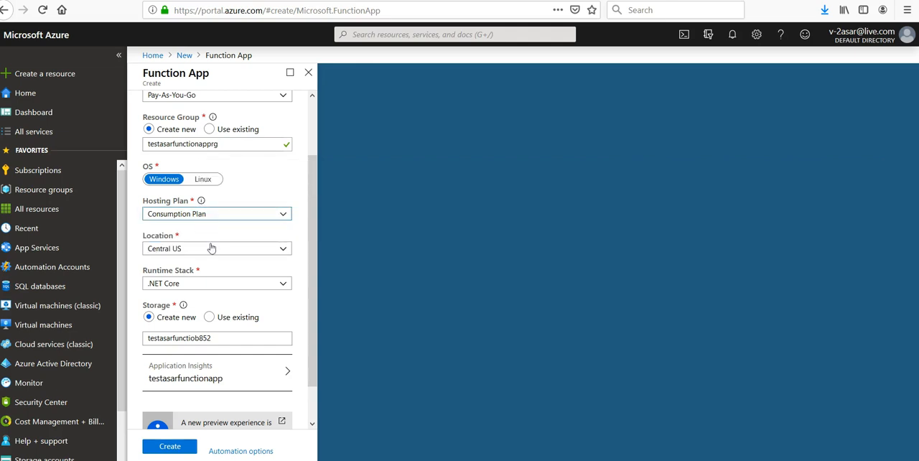
click(215, 247)
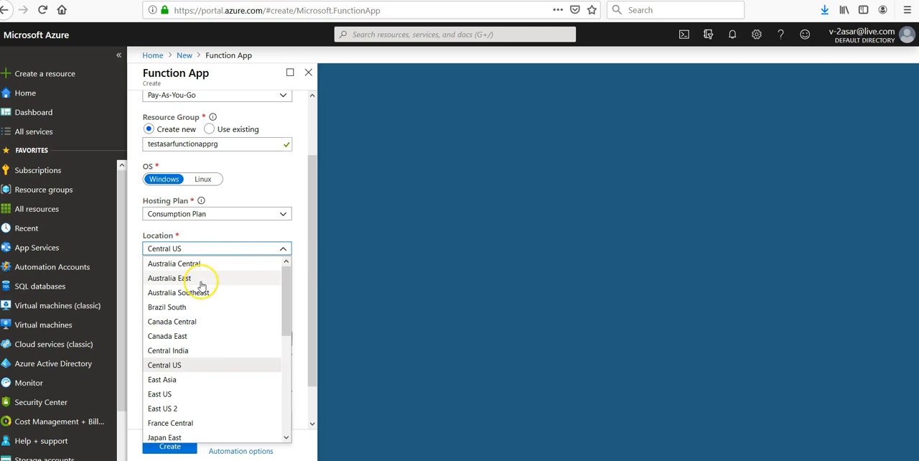
mouse_move(191, 356)
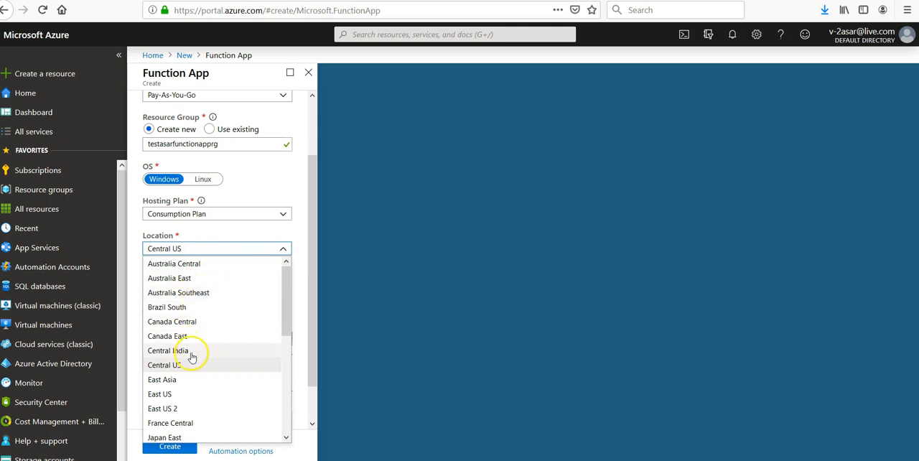
click(166, 351)
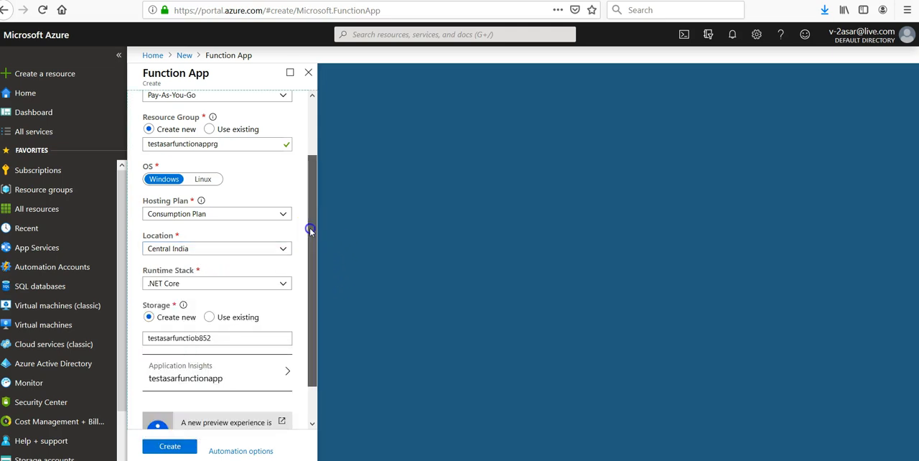
scroll(down, 3)
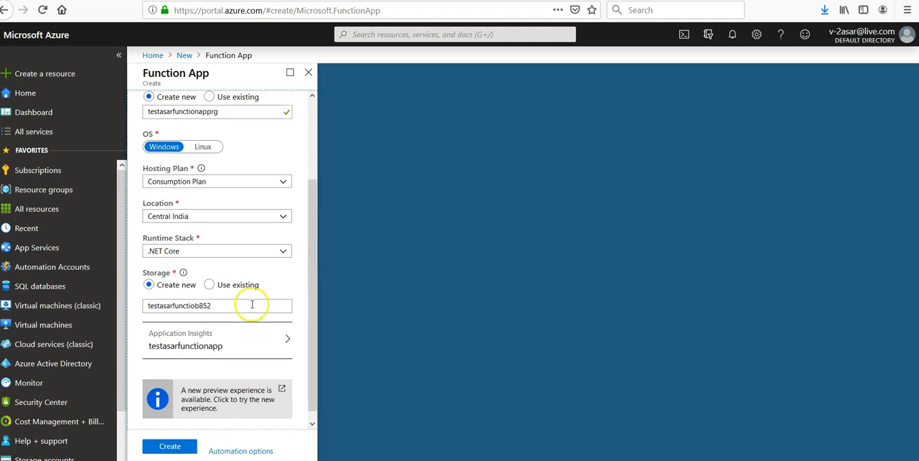
- Replace the suggested storage account name with testasarfunctionstorage
click(217, 306)
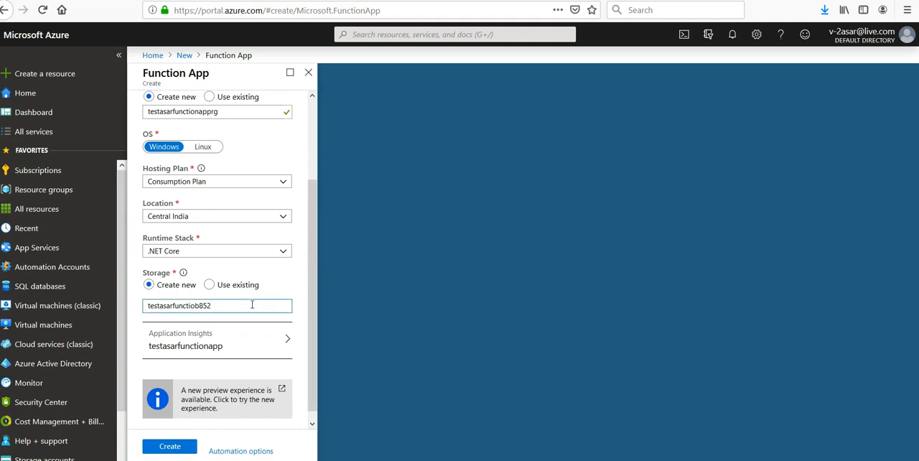
key(BackSpace)
text(nstorage)
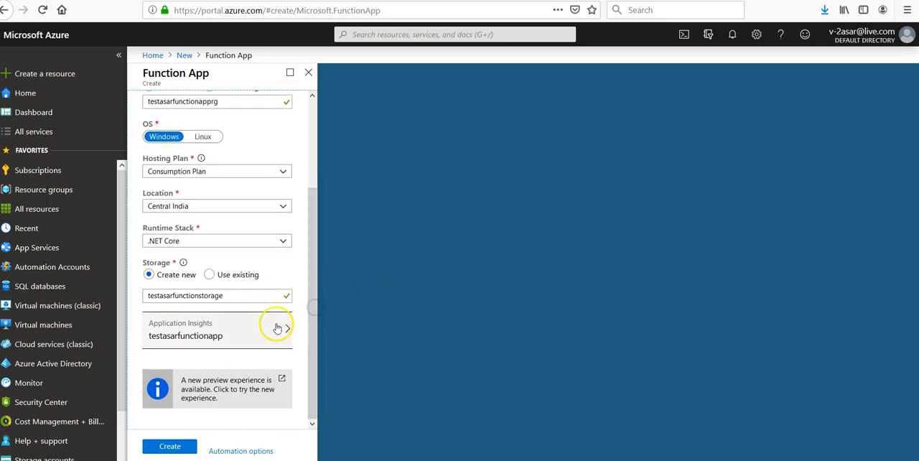
click(286, 330)
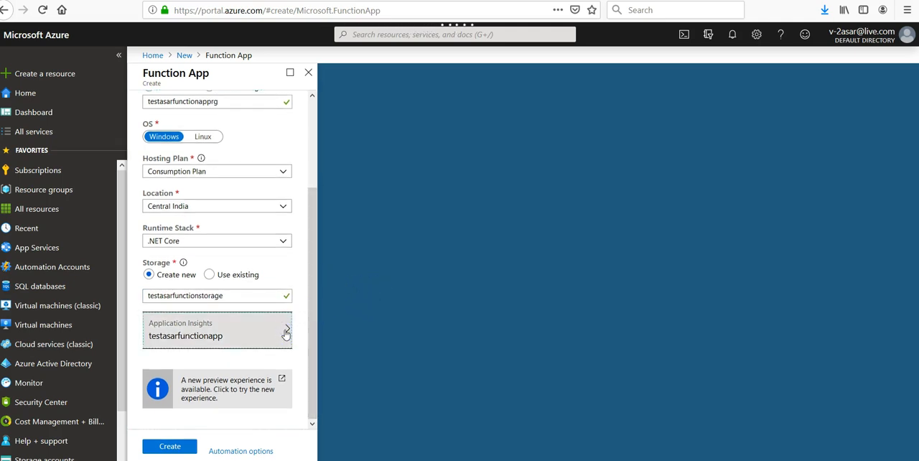
- Disable Application Insights, apply the setting and submit the Function App for creation
click(217, 331)
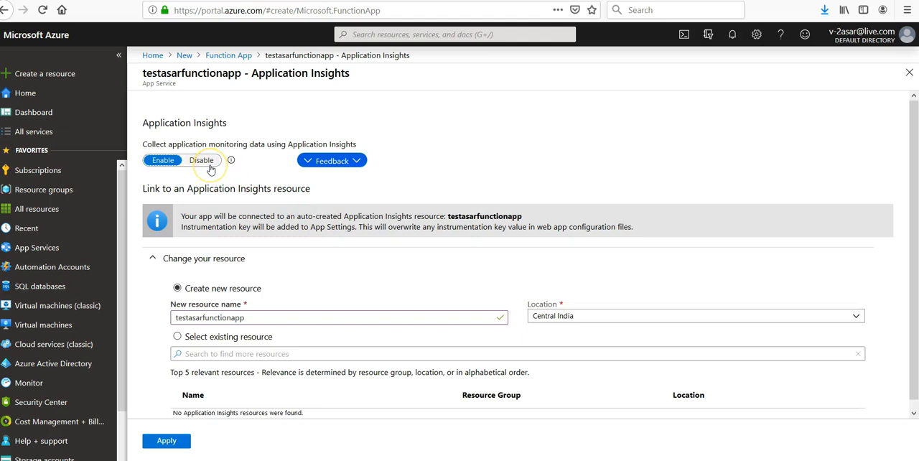
click(201, 161)
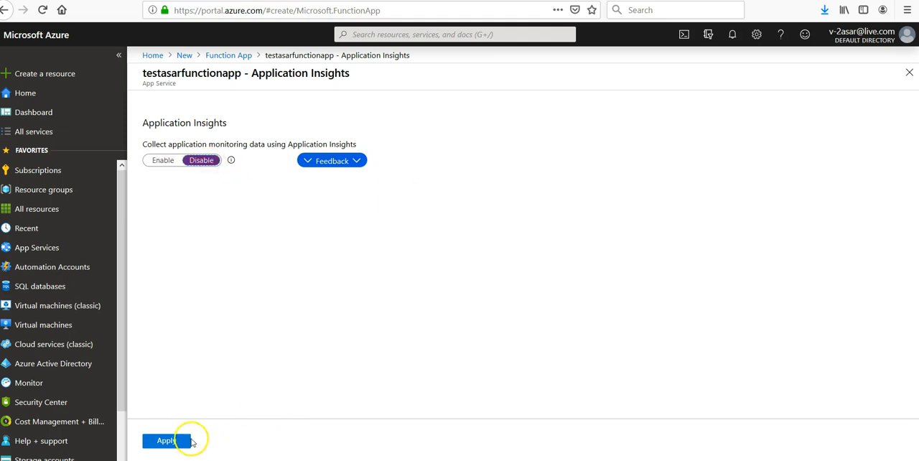
click(164, 440)
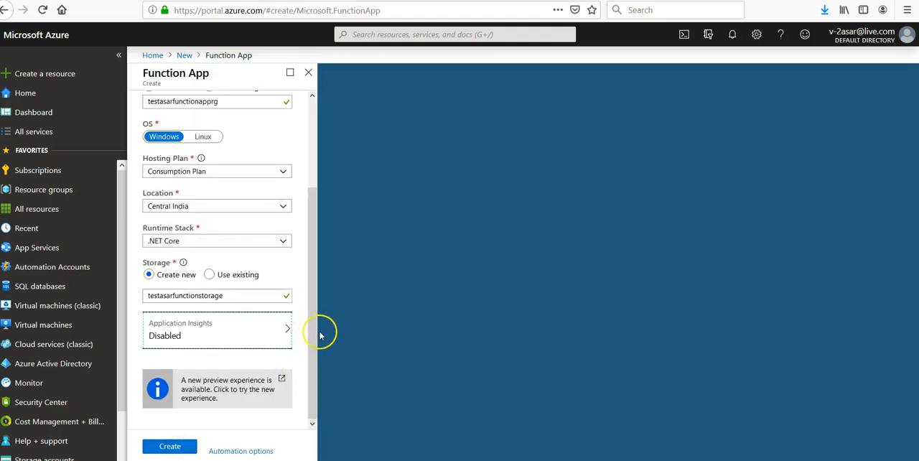
click(169, 445)
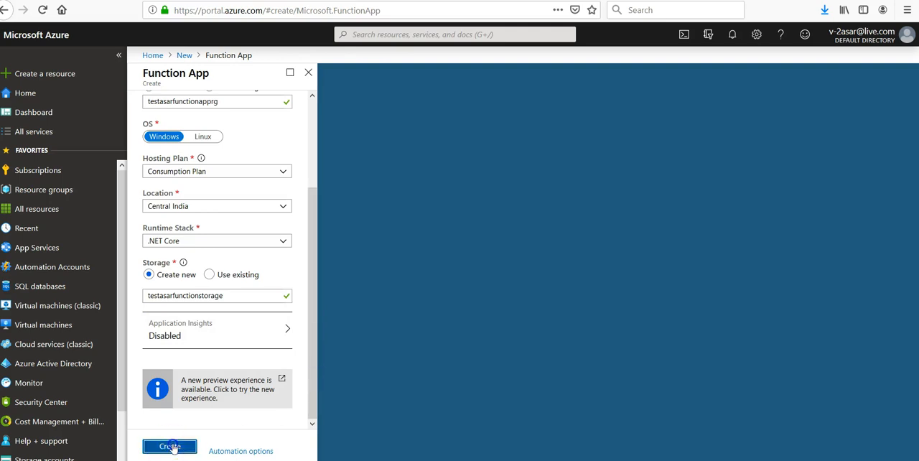
- Confirm Create and wait while deployment to testasarfunctionapprg begins
click(169, 445)
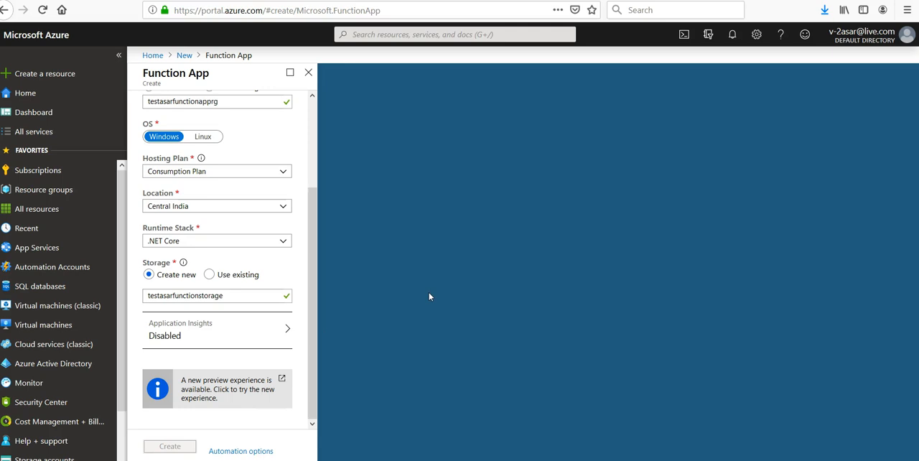
click(171, 445)
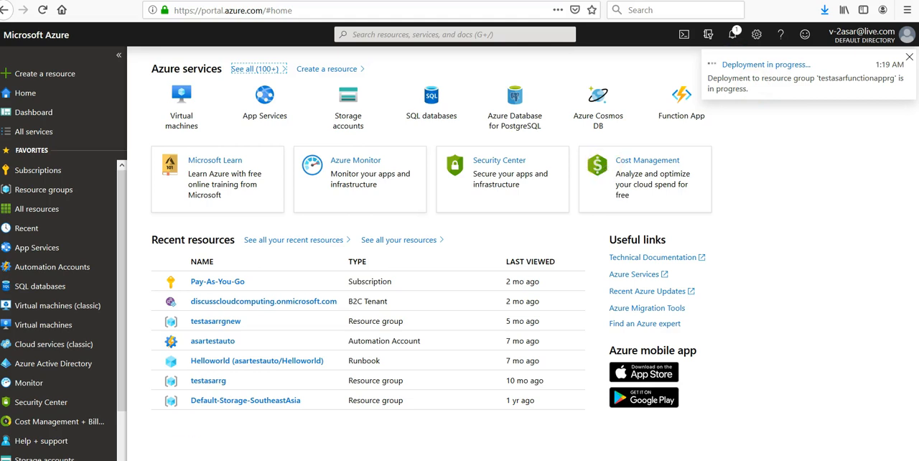
- Go to the deployed testasarfunctionapp from Notifications and dismiss the Application Insights banner
click(735, 33)
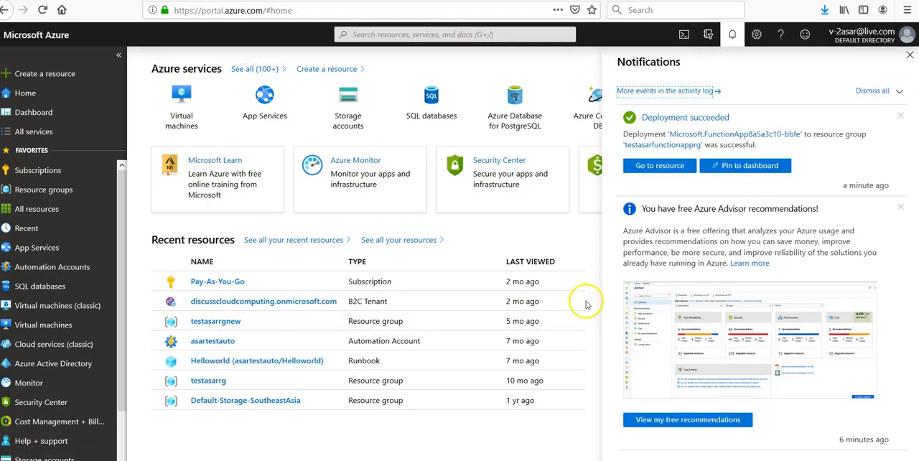
mouse_move(659, 167)
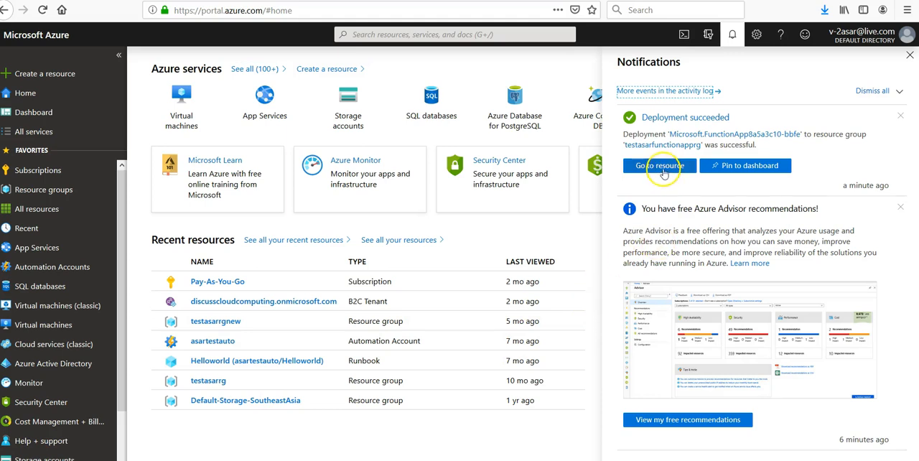
click(659, 167)
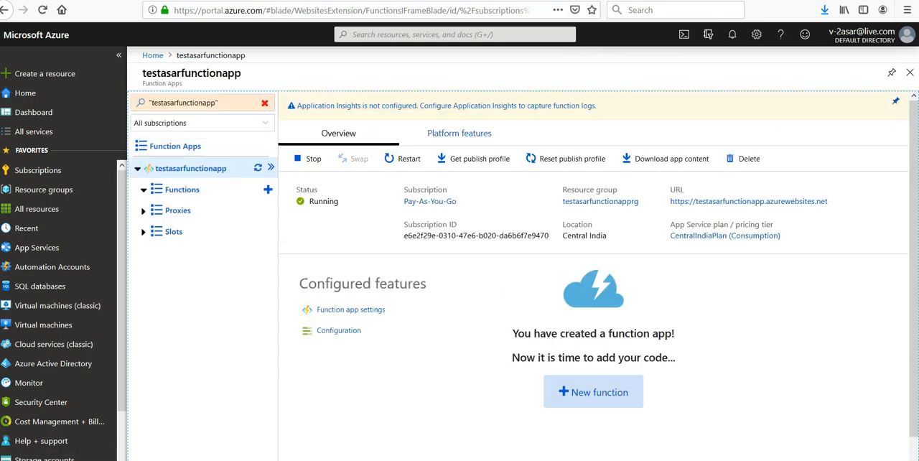
mouse_move(482, 106)
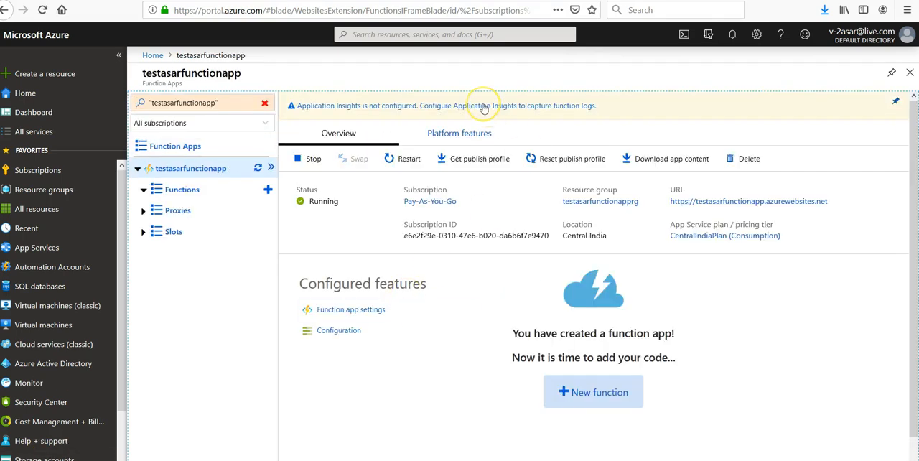
mouse_move(484, 108)
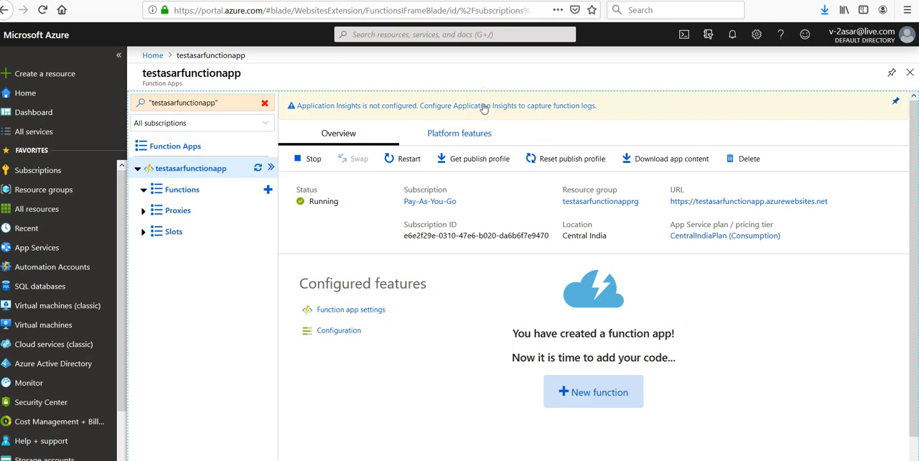
click(474, 106)
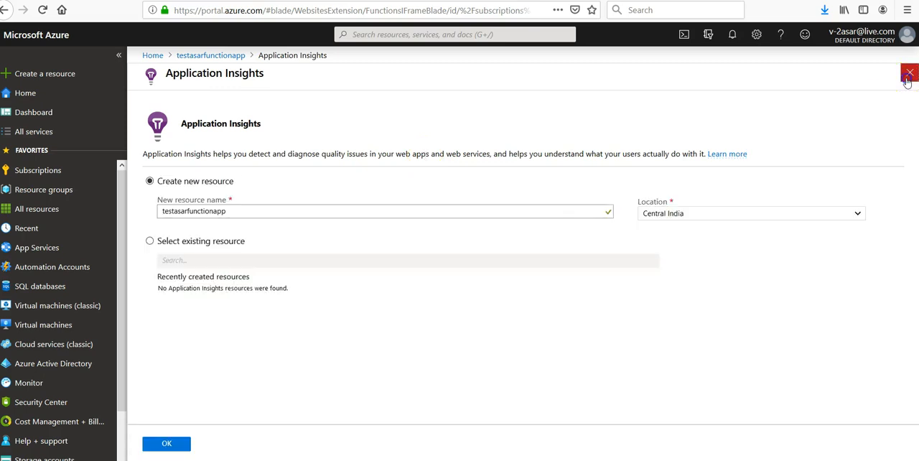
click(911, 71)
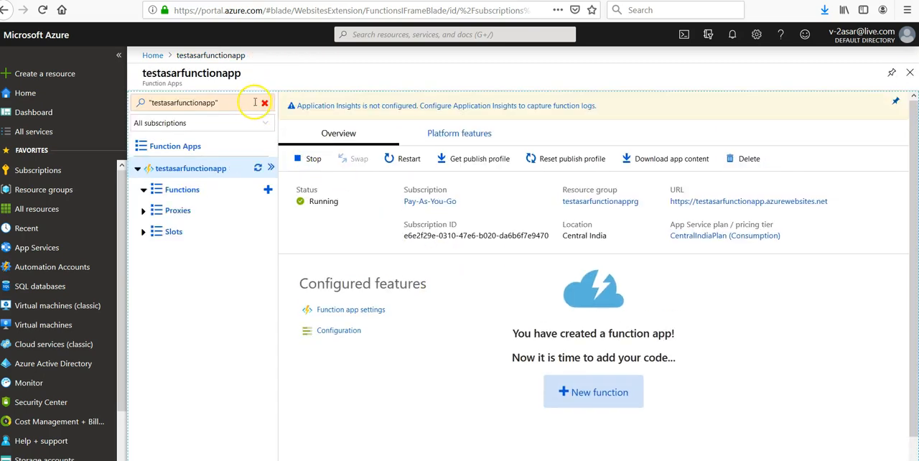
- Check the empty Functions and Proxies lists, then return to the Function Apps list
click(262, 103)
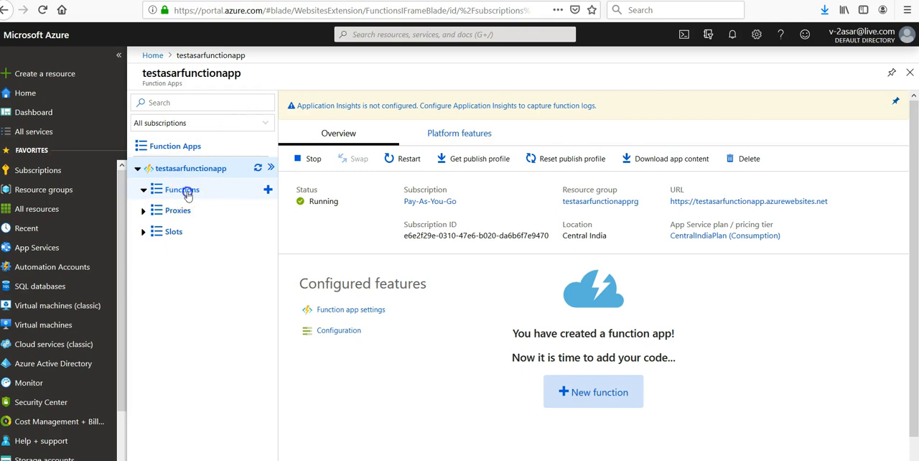
click(181, 190)
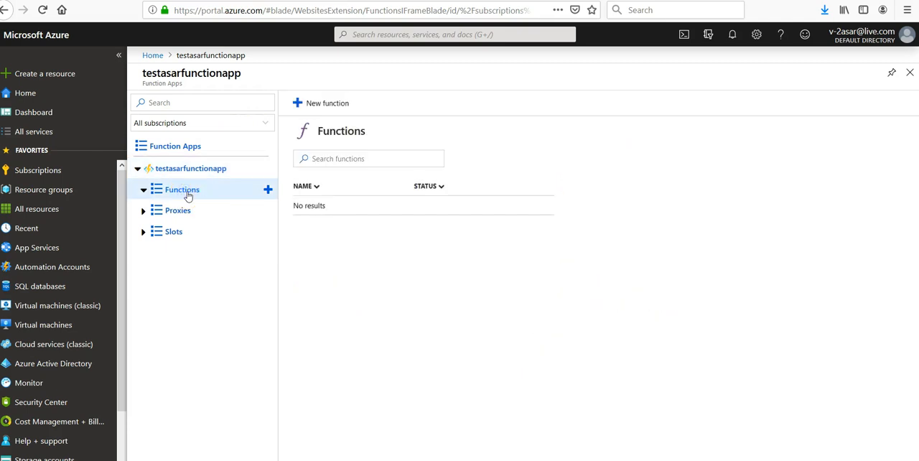
click(178, 209)
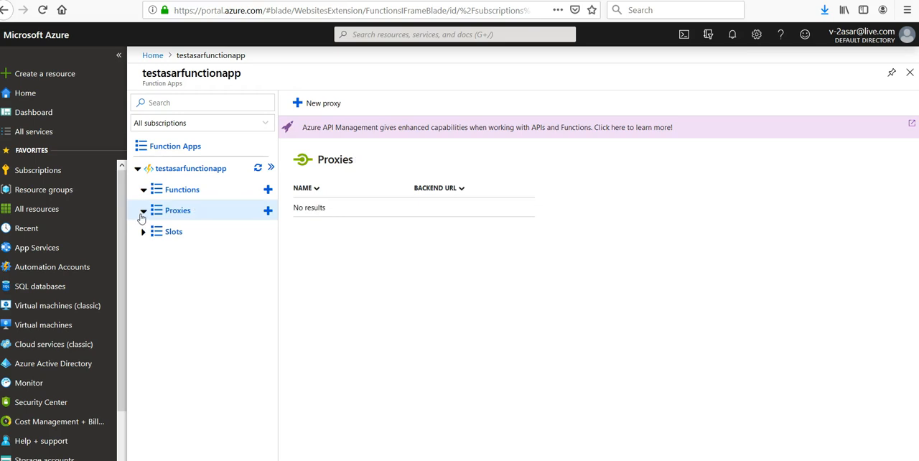
click(175, 146)
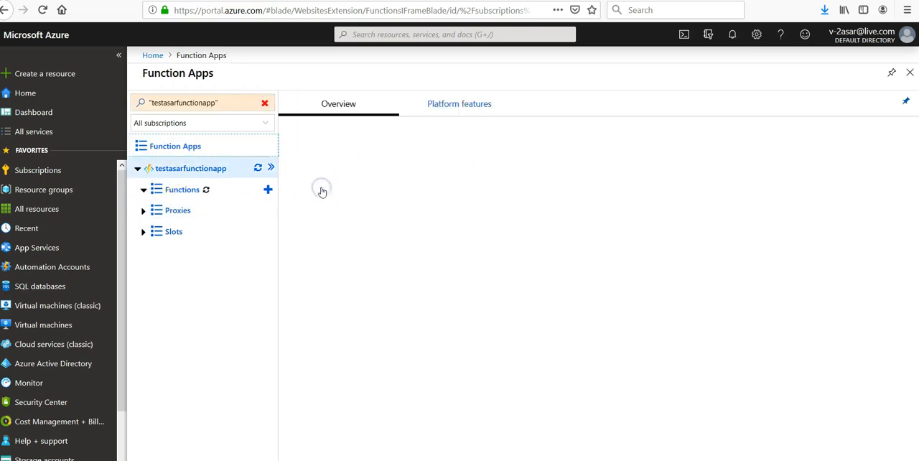
- Reopen testasarfunctionapp's Overview showing it running with Stop, Restart and Delete actions
click(192, 168)
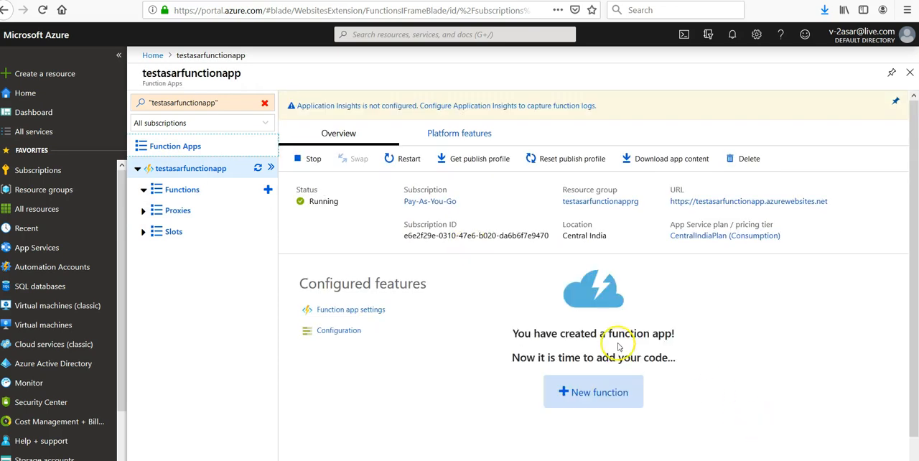
mouse_move(652, 371)
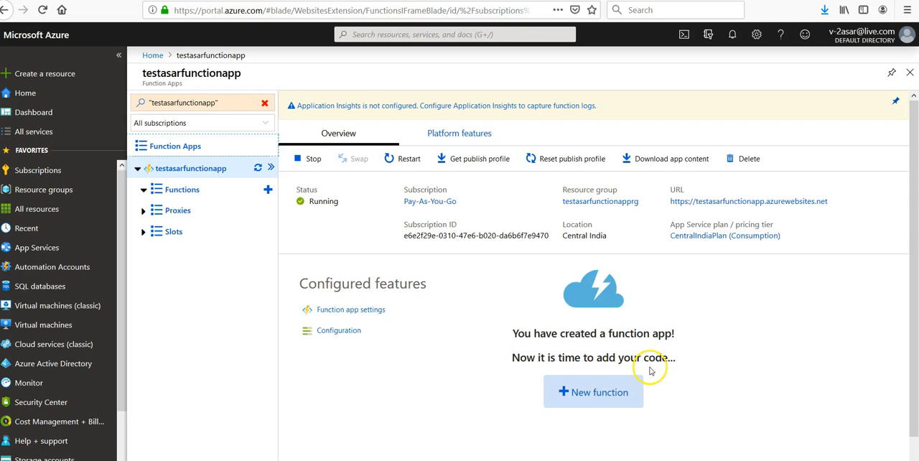
mouse_move(471, 195)
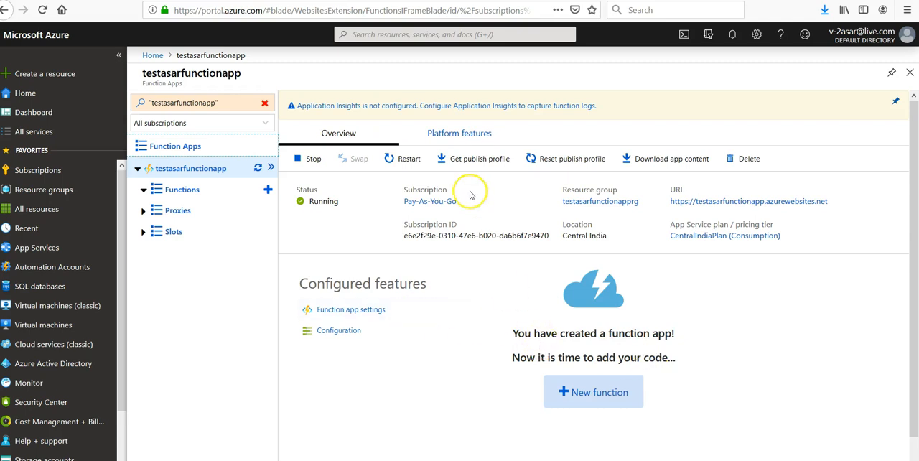
mouse_move(405, 169)
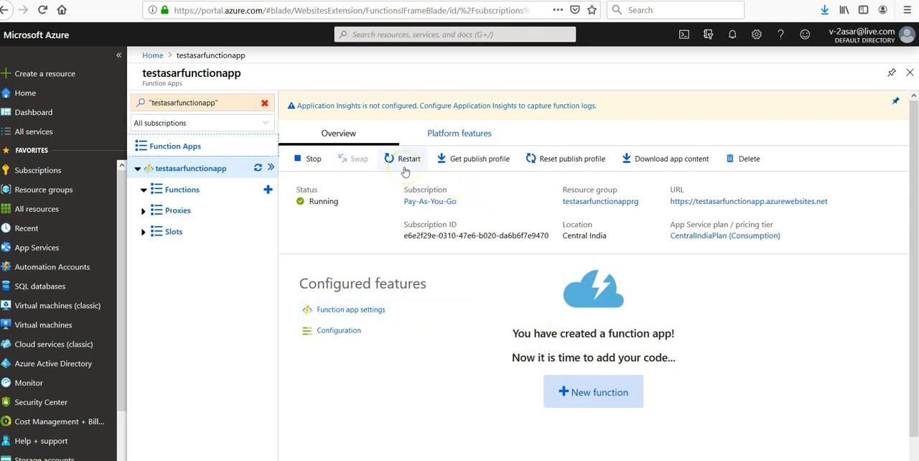
mouse_move(658, 165)
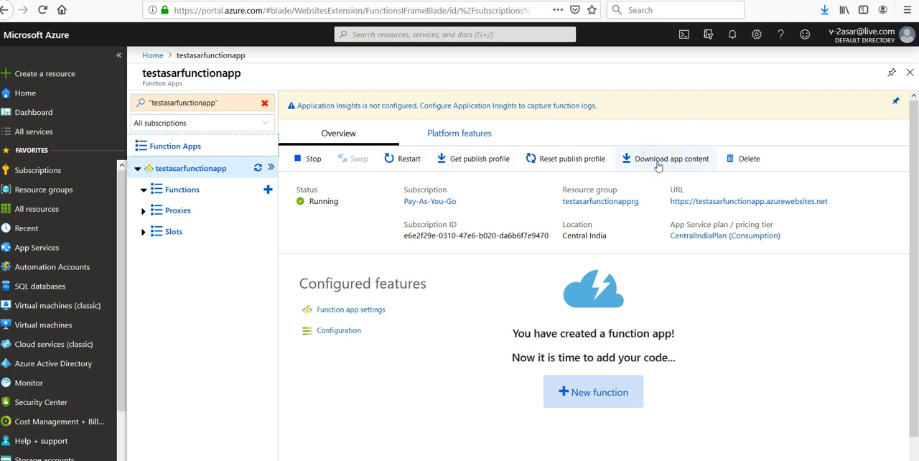
mouse_move(749, 158)
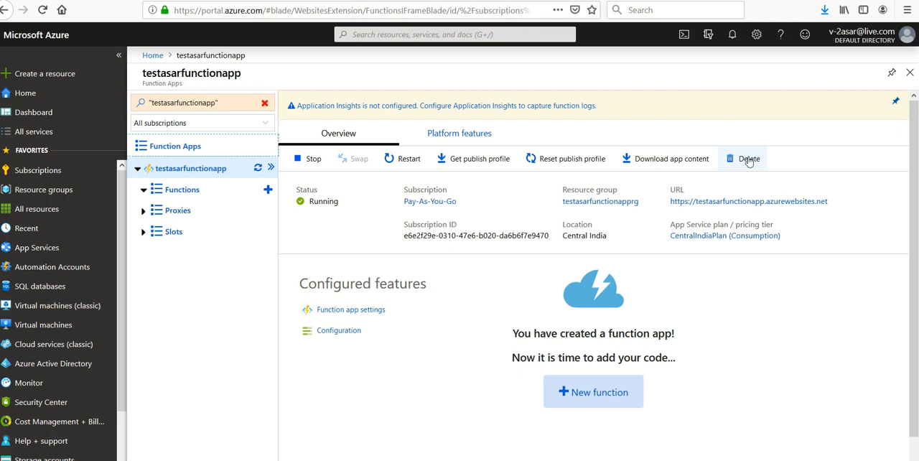
mouse_move(199, 428)
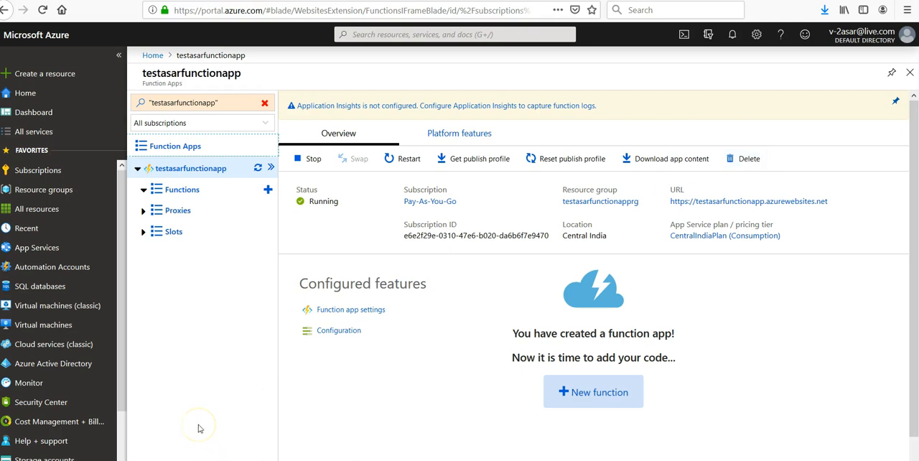